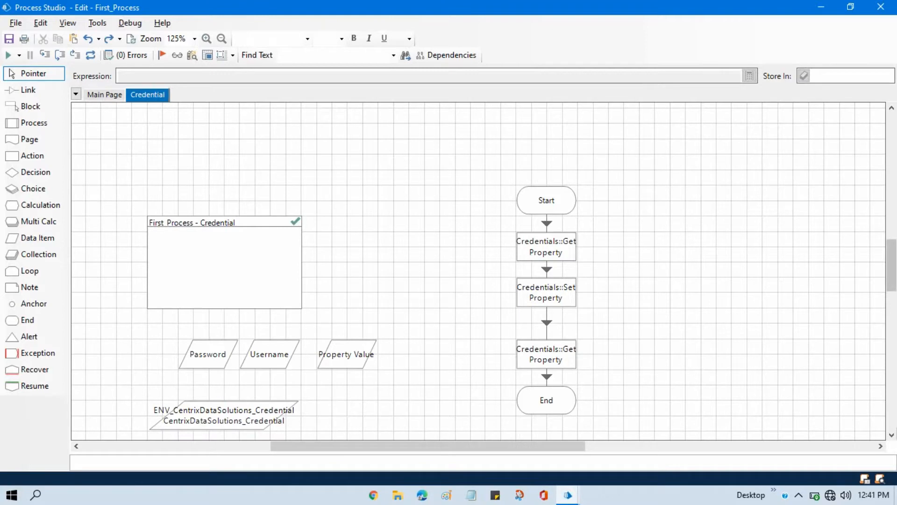
{"action": "mouse_move", "coordinate": [618, 235]}
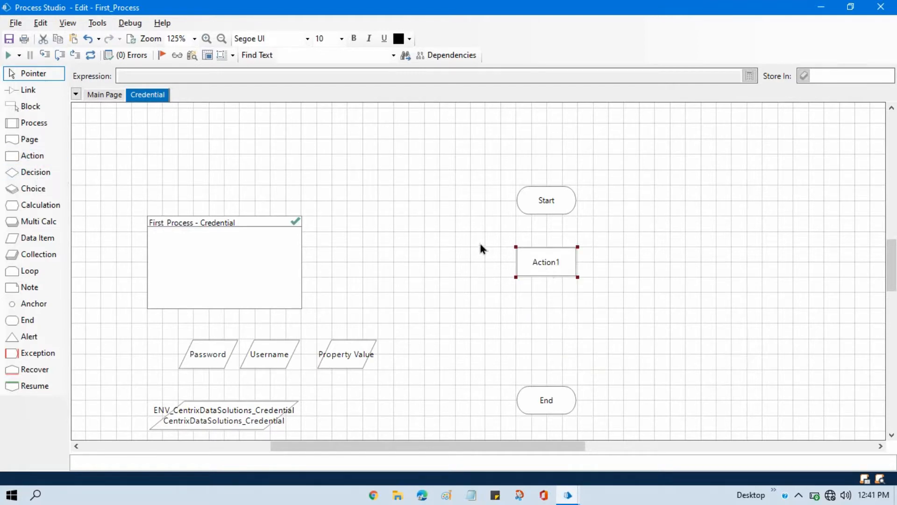
- Set the new action stage to the Credentials business object's List action
{"action": "double_click", "coordinate": [546, 262]}
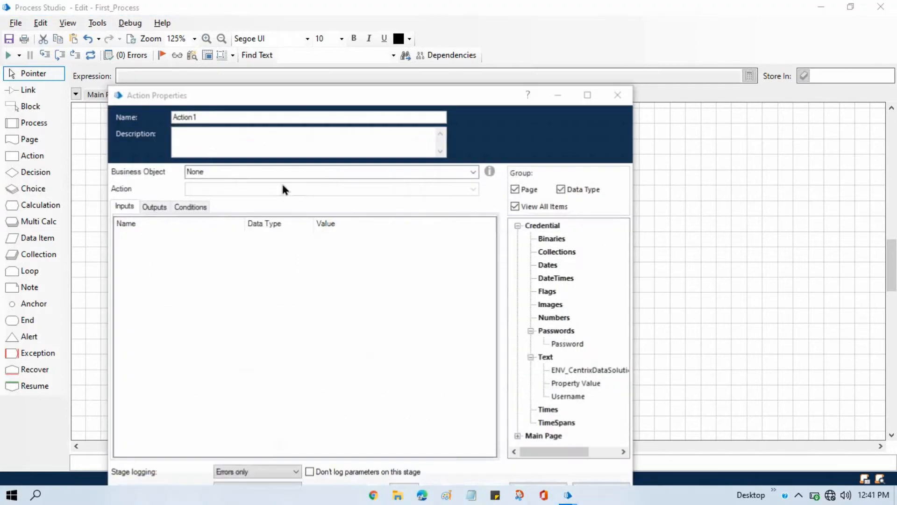
{"action": "left_click", "coordinate": [472, 171]}
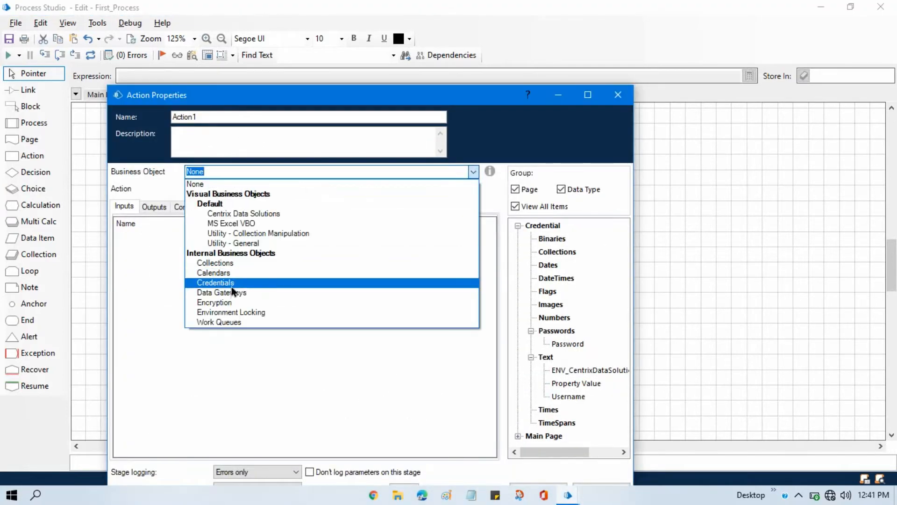
{"action": "left_click", "coordinate": [215, 282]}
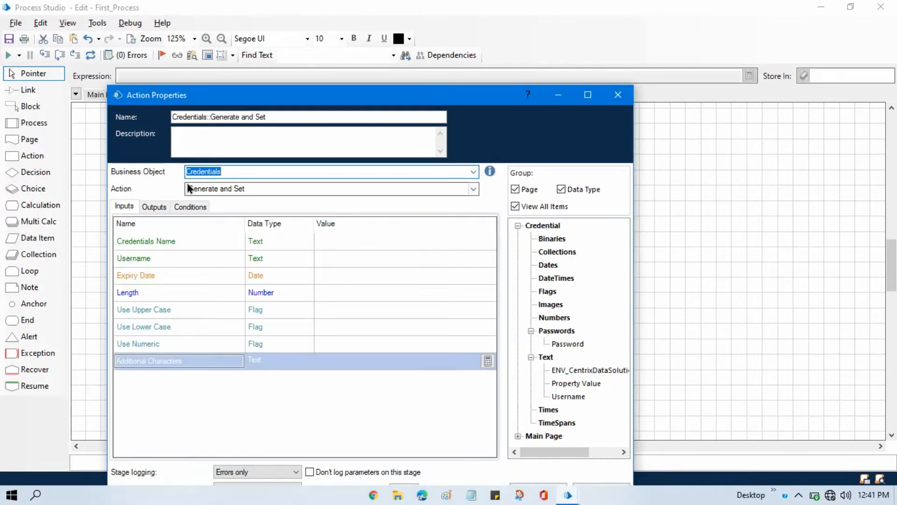
{"action": "left_click", "coordinate": [473, 188]}
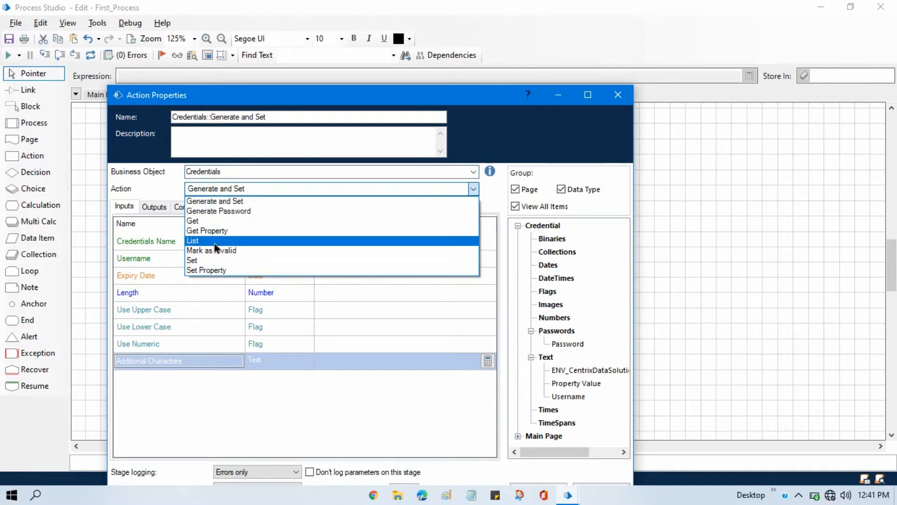
{"action": "left_click", "coordinate": [193, 241]}
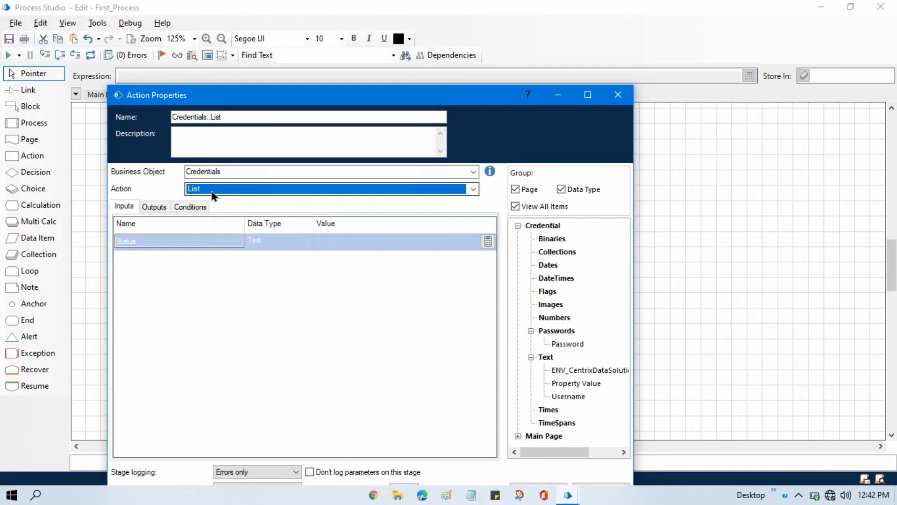
{"action": "left_click_drag", "start_coordinate": [321, 95], "coordinate": [321, 41]}
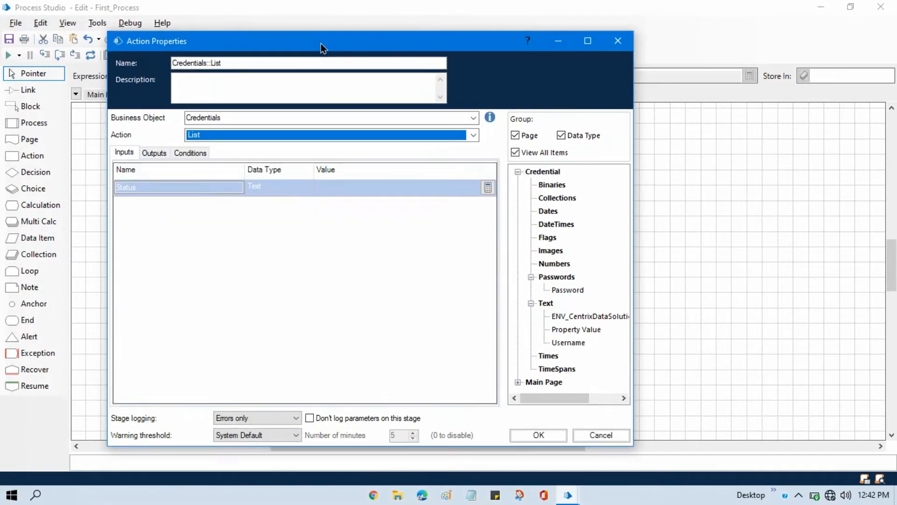
- Confirm the List action, then create Test_Credential and Invalid_Credential, both marked invalid
{"action": "left_click", "coordinate": [536, 435]}
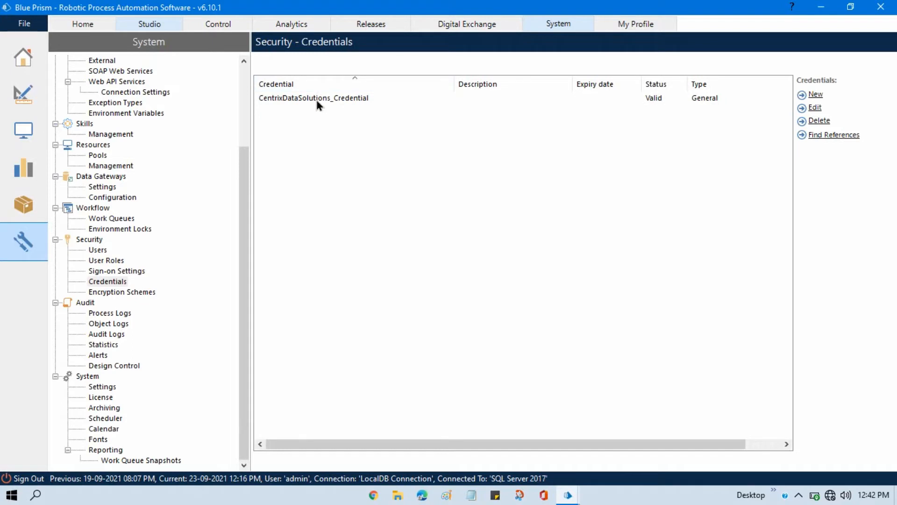
{"action": "mouse_move", "coordinate": [667, 103]}
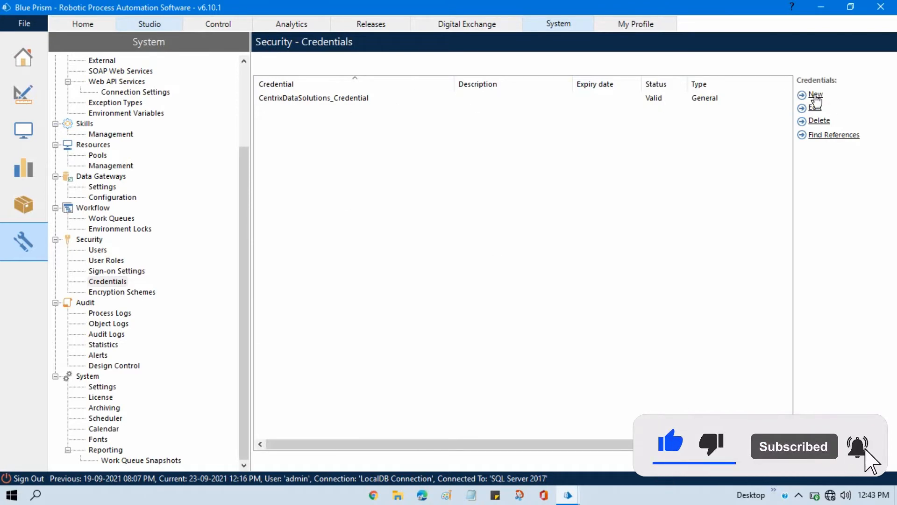
{"action": "left_click", "coordinate": [815, 94]}
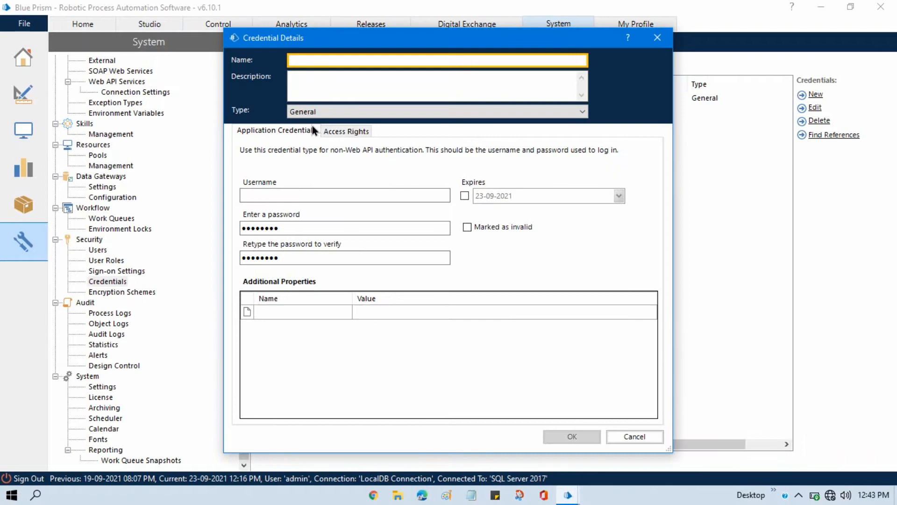
{"action": "type", "text": "Test_Credential"}
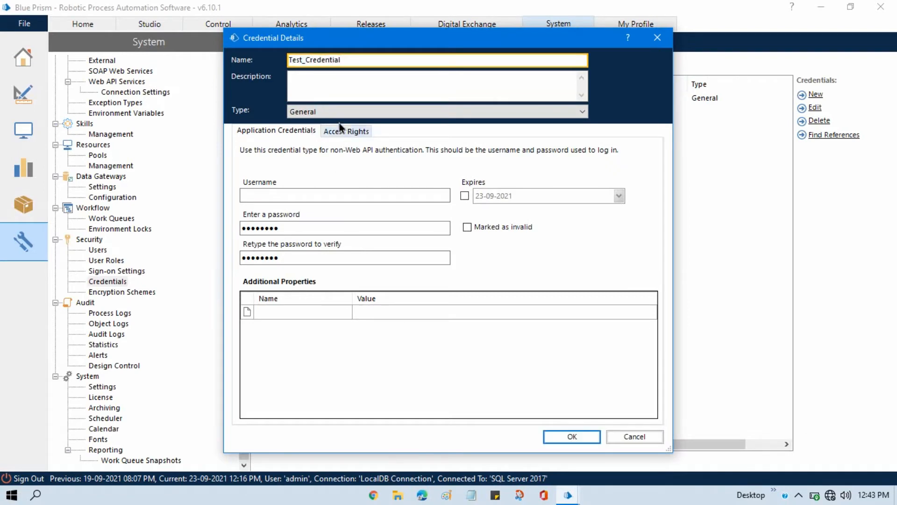
{"action": "left_click", "coordinate": [467, 227]}
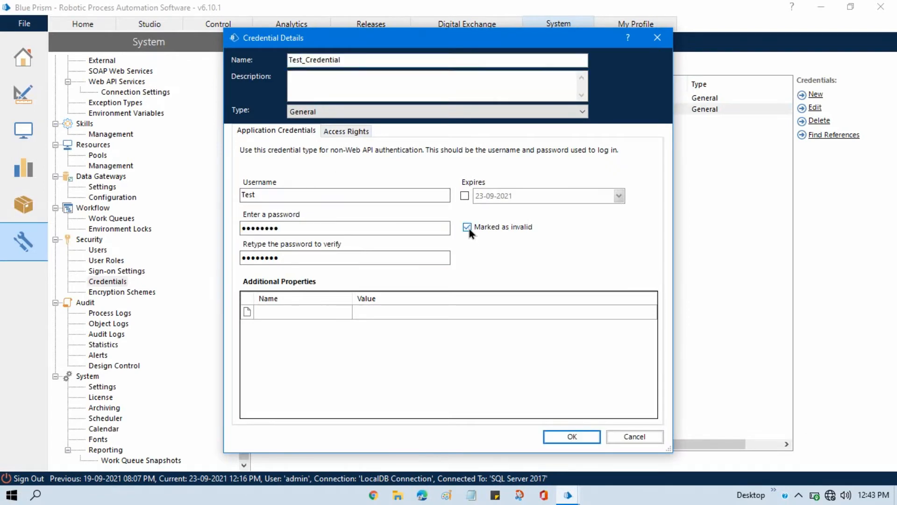
{"action": "left_click", "coordinate": [571, 436]}
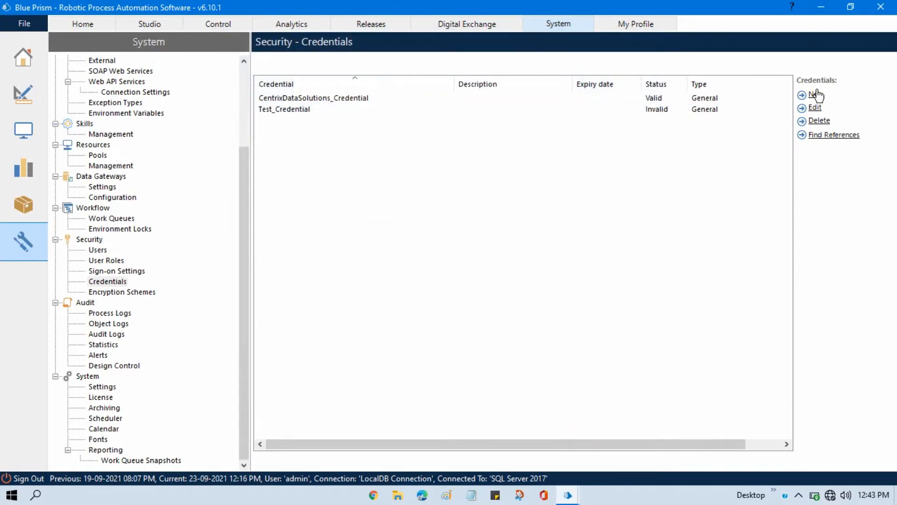
{"action": "left_click", "coordinate": [815, 94]}
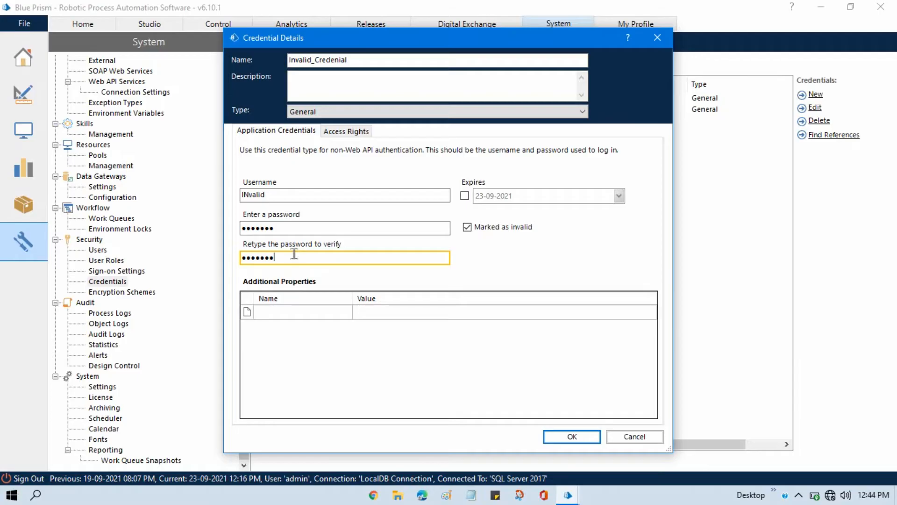
{"action": "left_click", "coordinate": [570, 435]}
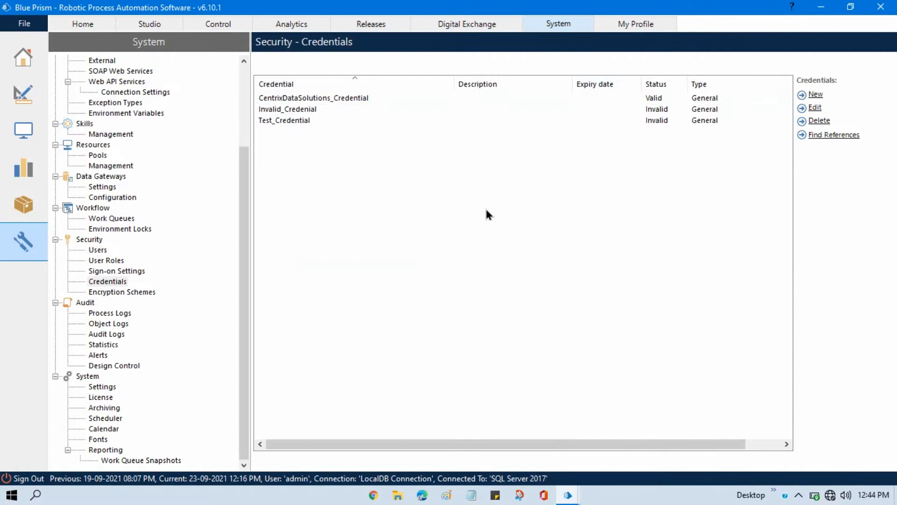
{"action": "mouse_move", "coordinate": [662, 125]}
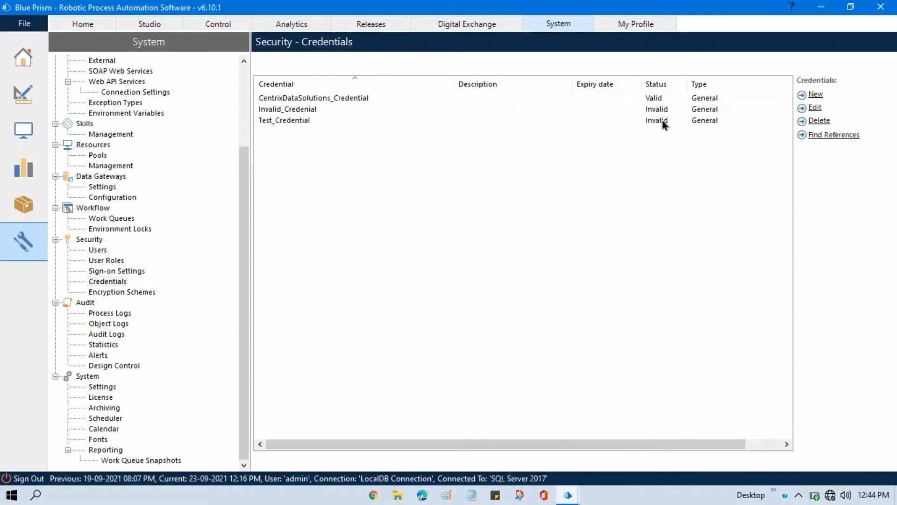
{"action": "mouse_move", "coordinate": [662, 165]}
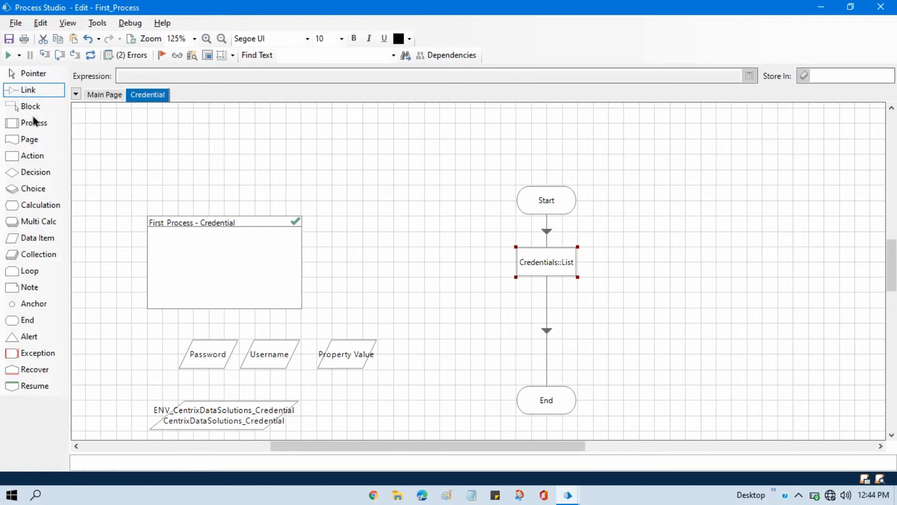
- Store the Credentials::List output in an auto-created Credentials collection and confirm
{"action": "left_click", "coordinate": [346, 353]}
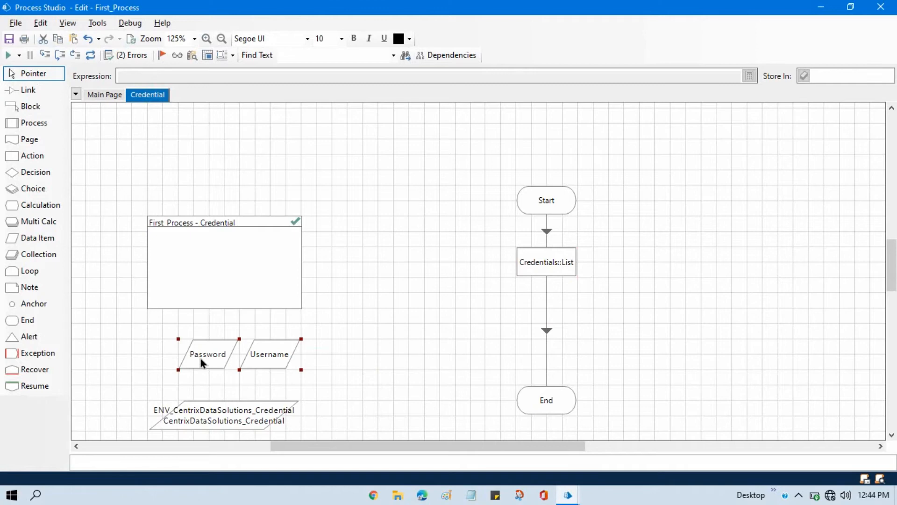
{"action": "left_click", "coordinate": [546, 262]}
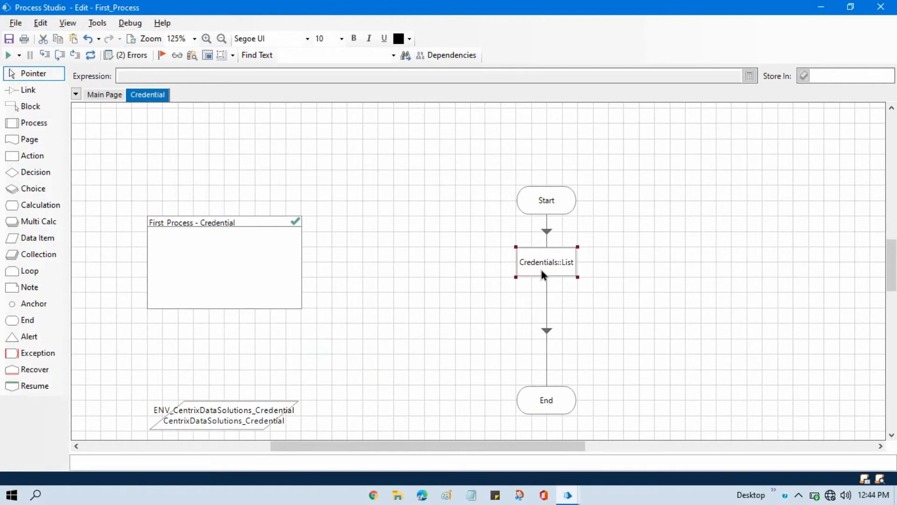
{"action": "double_click", "coordinate": [545, 262]}
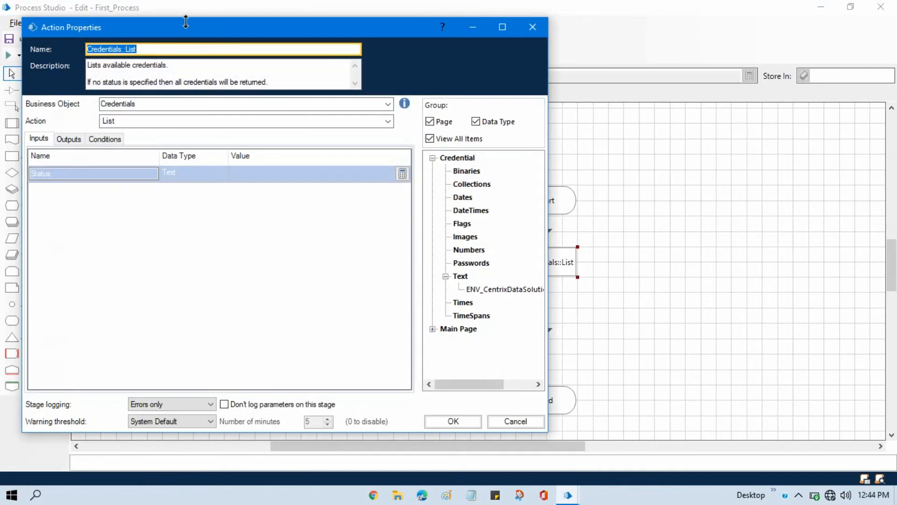
{"action": "mouse_move", "coordinate": [281, 153]}
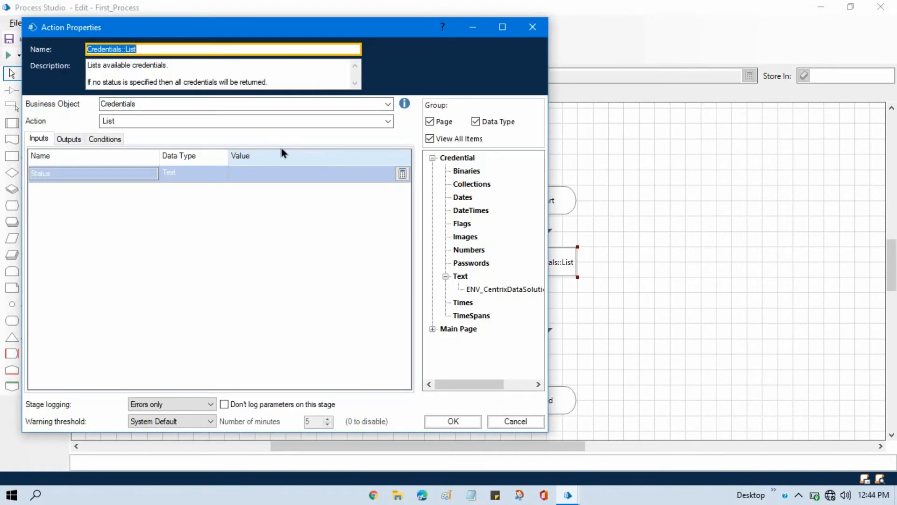
{"action": "mouse_move", "coordinate": [239, 204]}
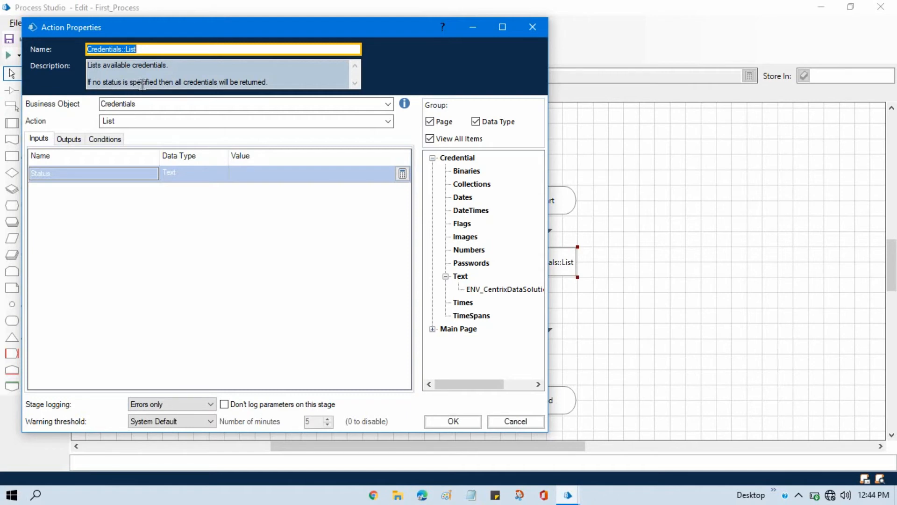
{"action": "mouse_move", "coordinate": [255, 91]}
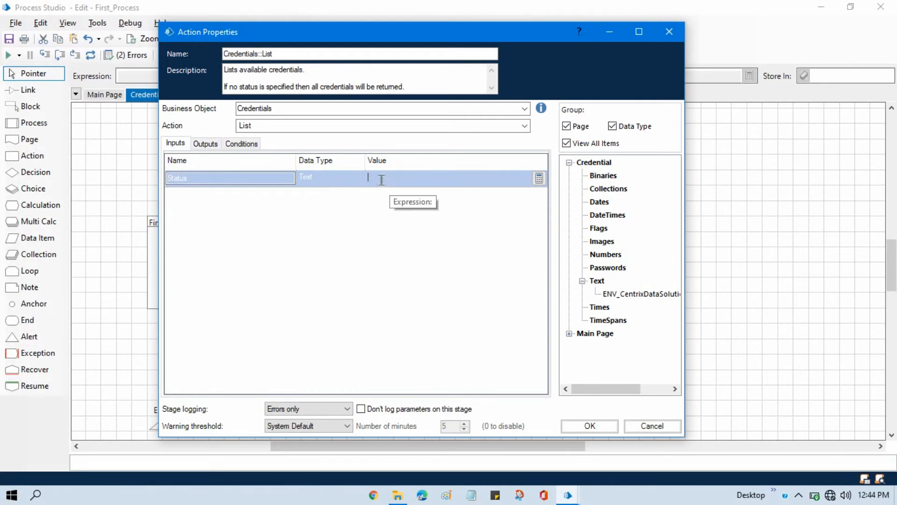
{"action": "left_click", "coordinate": [205, 143]}
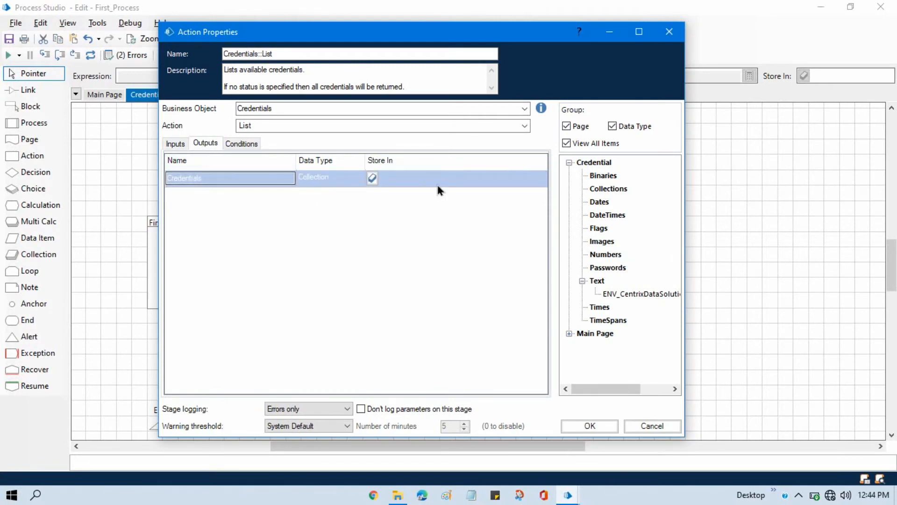
{"action": "mouse_move", "coordinate": [413, 203]}
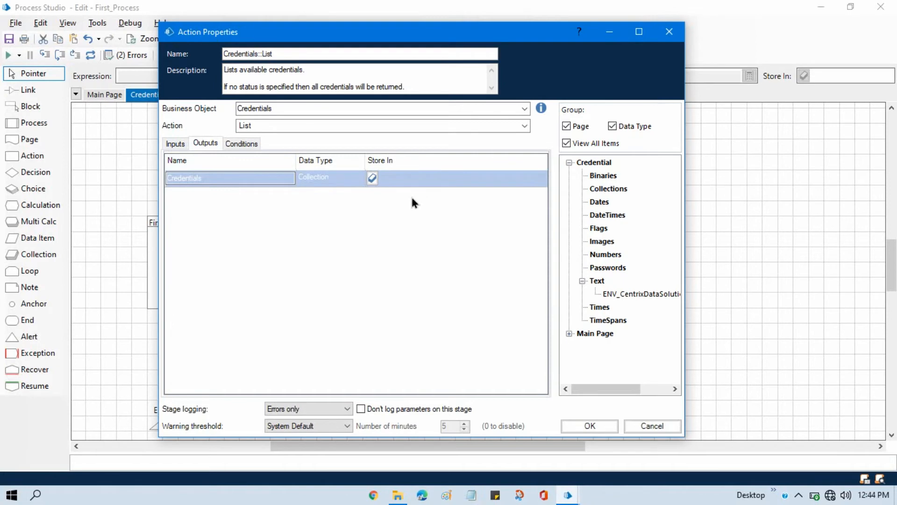
{"action": "mouse_move", "coordinate": [372, 179]}
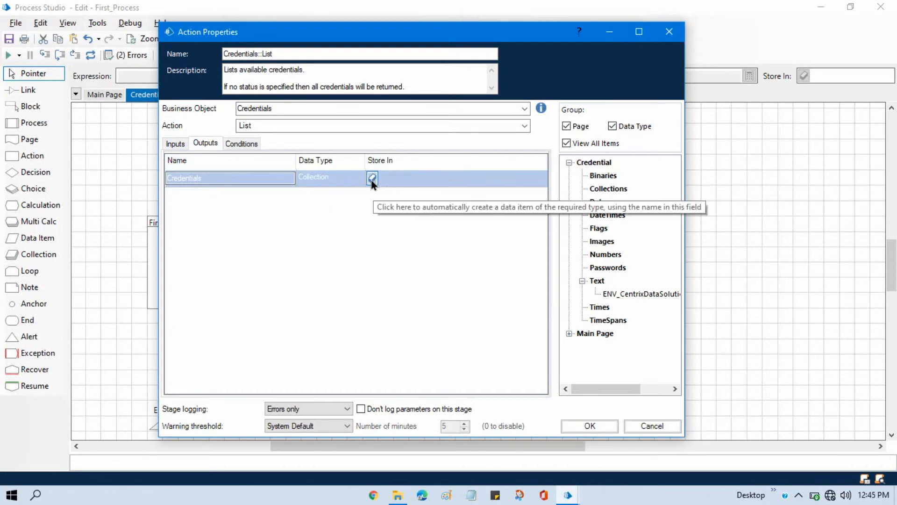
{"action": "left_click", "coordinate": [372, 177]}
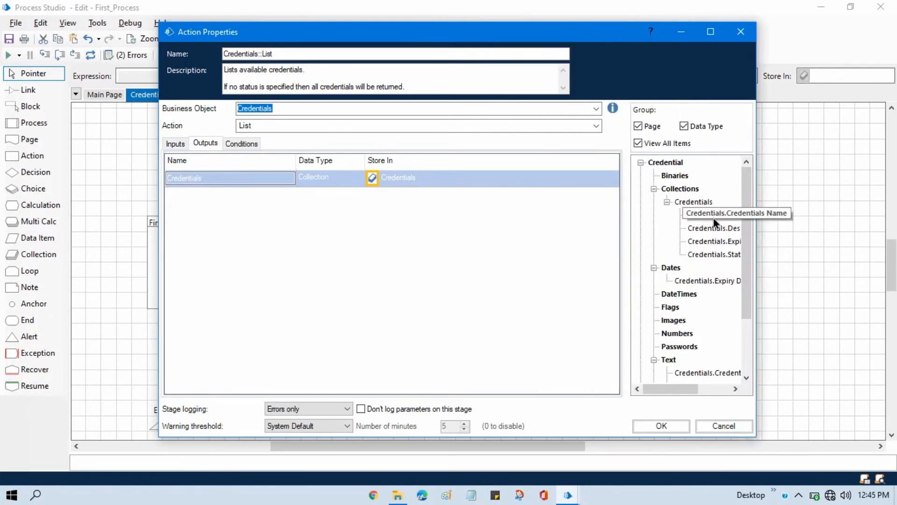
{"action": "mouse_move", "coordinate": [716, 244]}
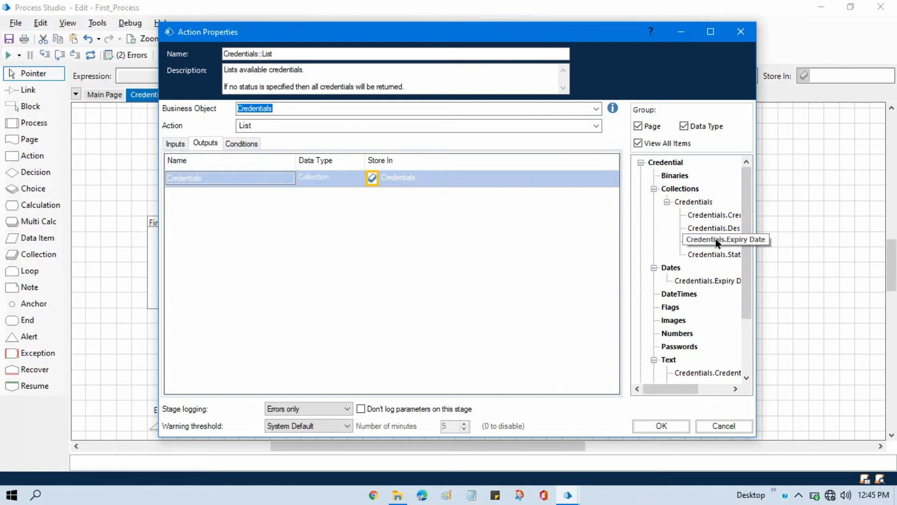
{"action": "mouse_move", "coordinate": [715, 255]}
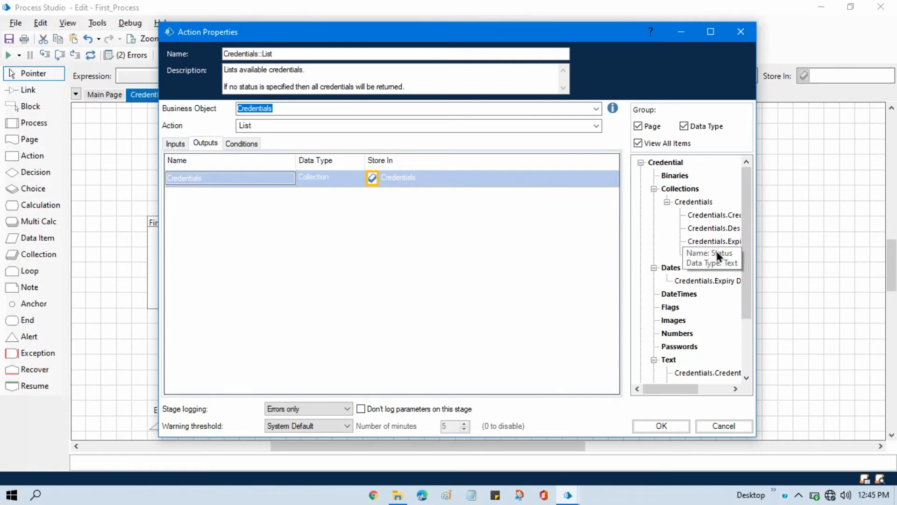
{"action": "left_click", "coordinate": [175, 143]}
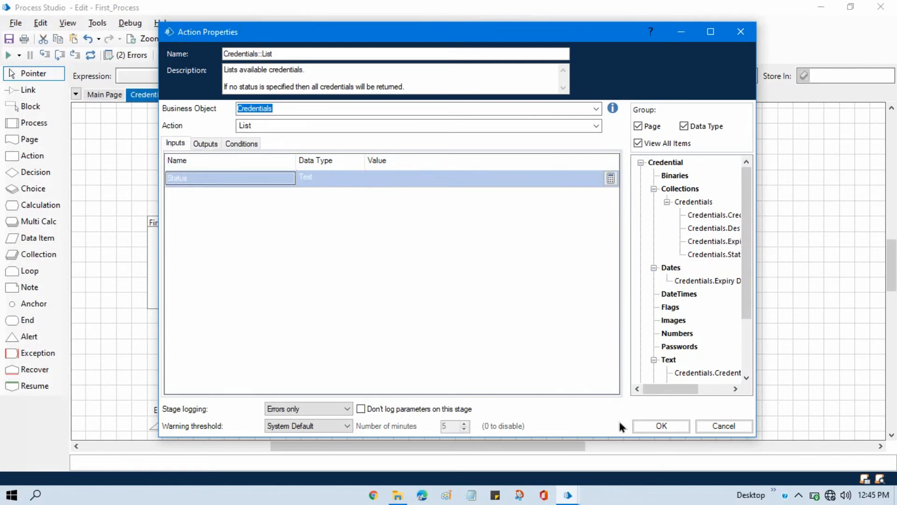
{"action": "left_click", "coordinate": [659, 425]}
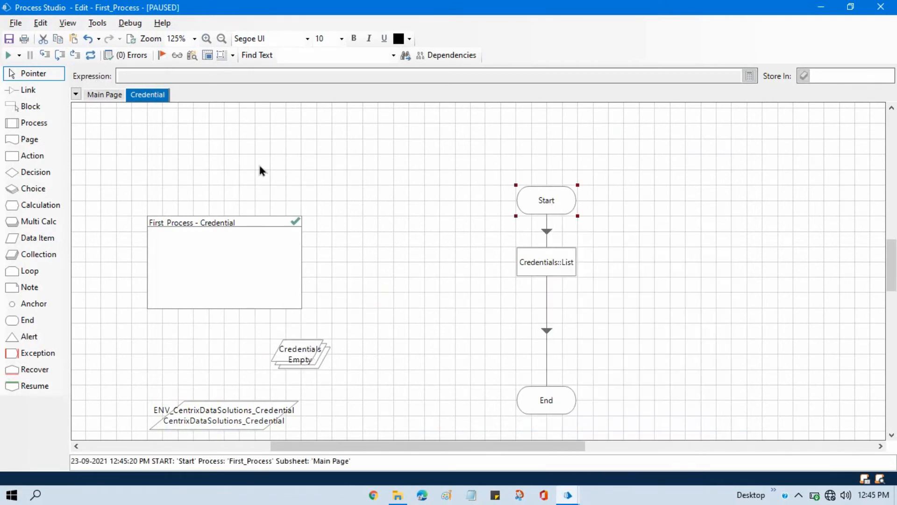
{"action": "left_click", "coordinate": [29, 55]}
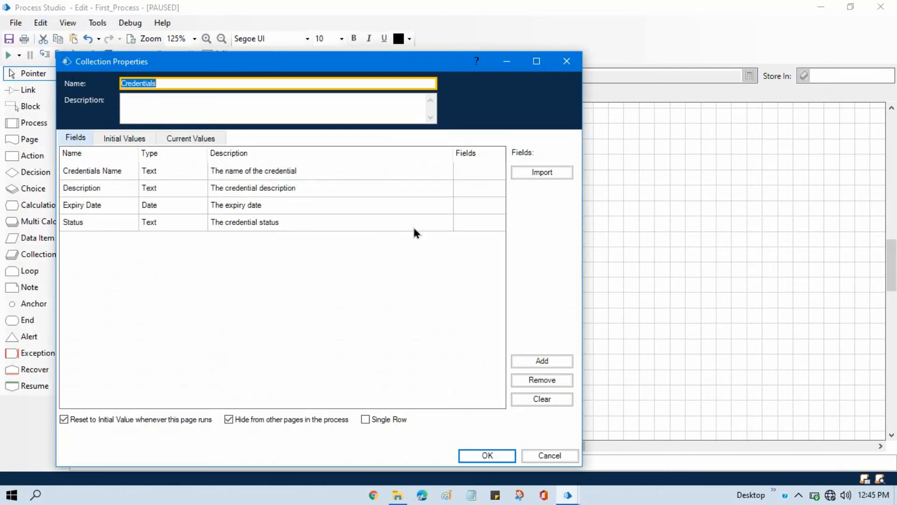
{"action": "left_click", "coordinate": [190, 137]}
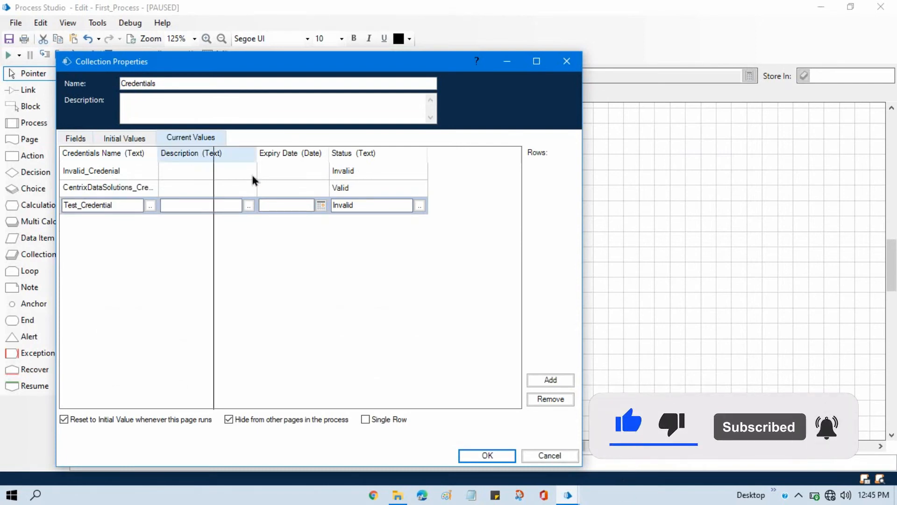
{"action": "key", "text": "alt+tab"}
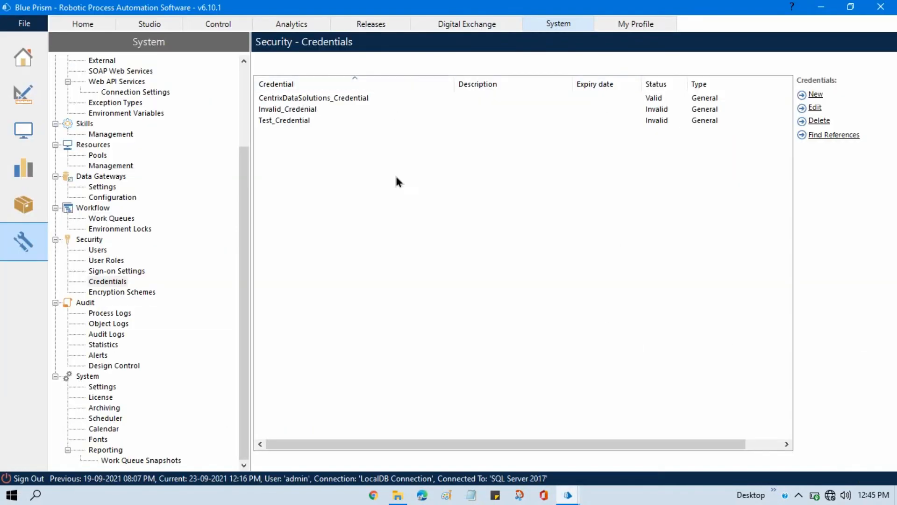
{"action": "mouse_move", "coordinate": [434, 89]}
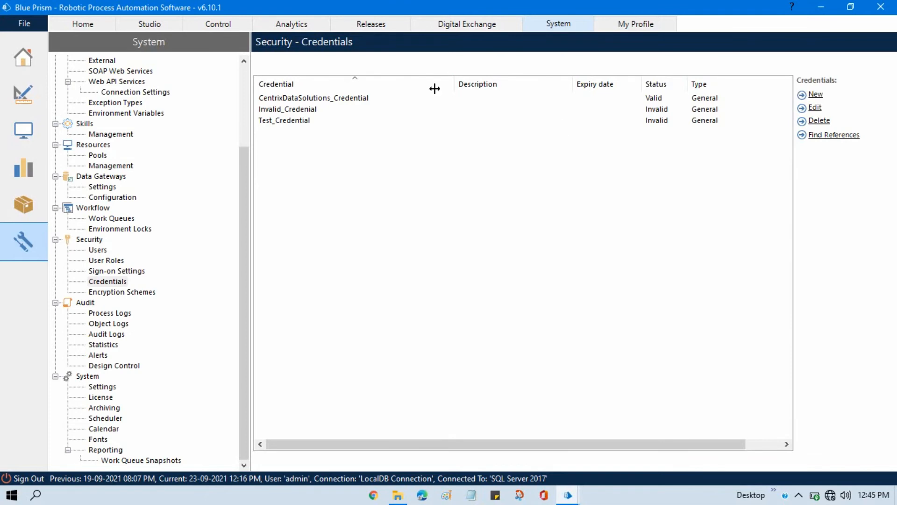
{"action": "mouse_move", "coordinate": [311, 145]}
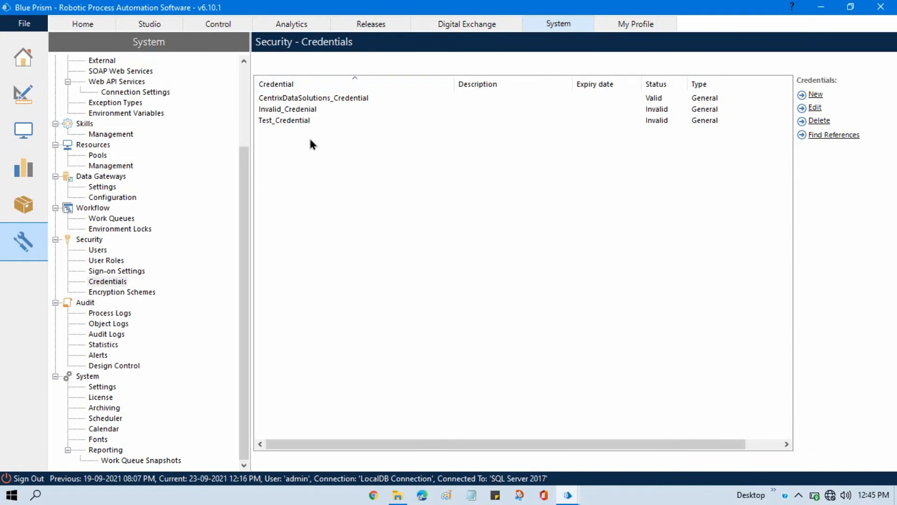
{"action": "mouse_move", "coordinate": [654, 101]}
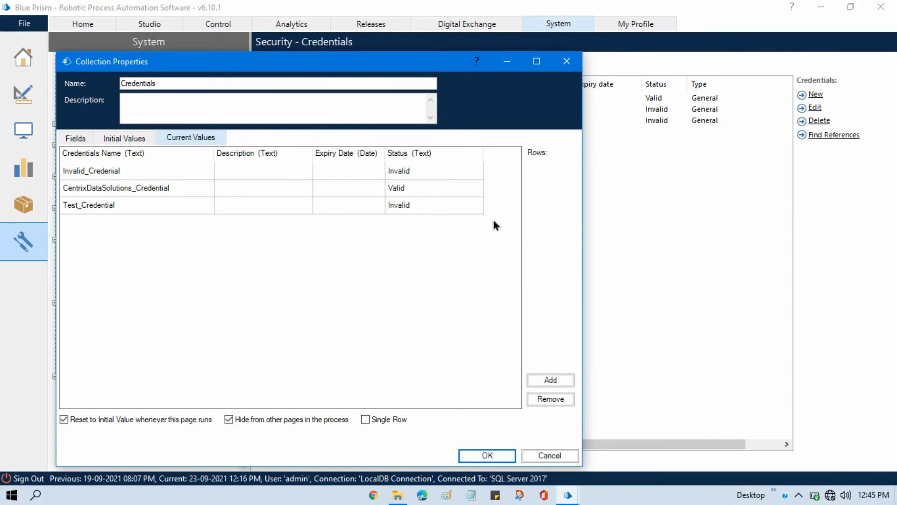
{"action": "left_click", "coordinate": [486, 455]}
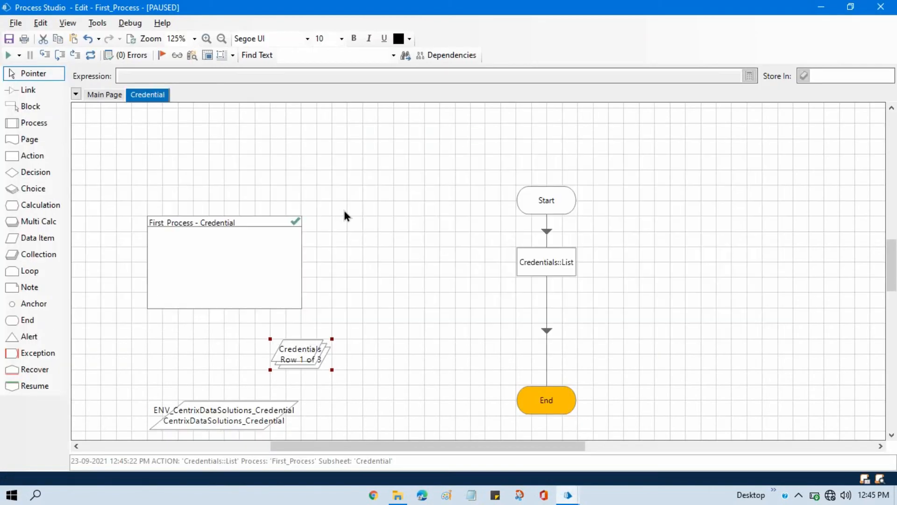
{"action": "left_click", "coordinate": [90, 55]}
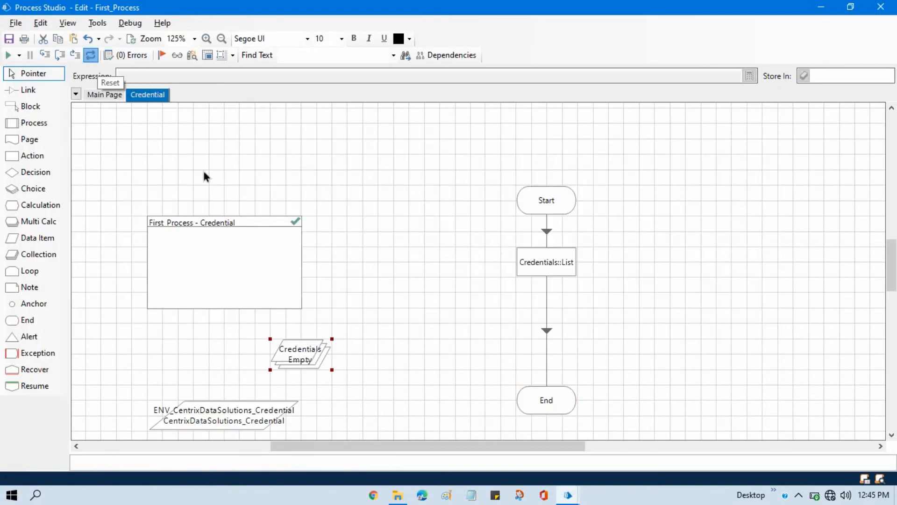
- Set the Credentials::List Status input to "Invalid" and confirm
{"action": "double_click", "coordinate": [545, 262]}
{"action": "type", "text": "\""}
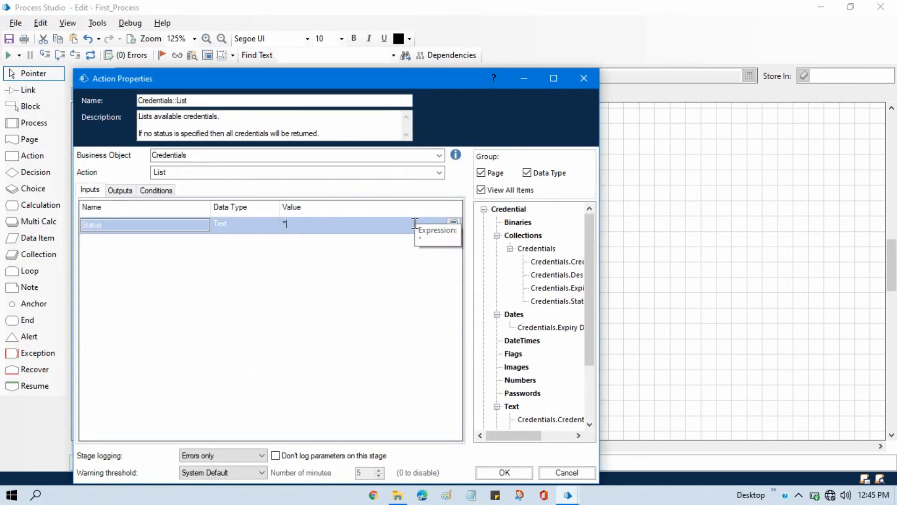
{"action": "type", "text": "Invalid\""}
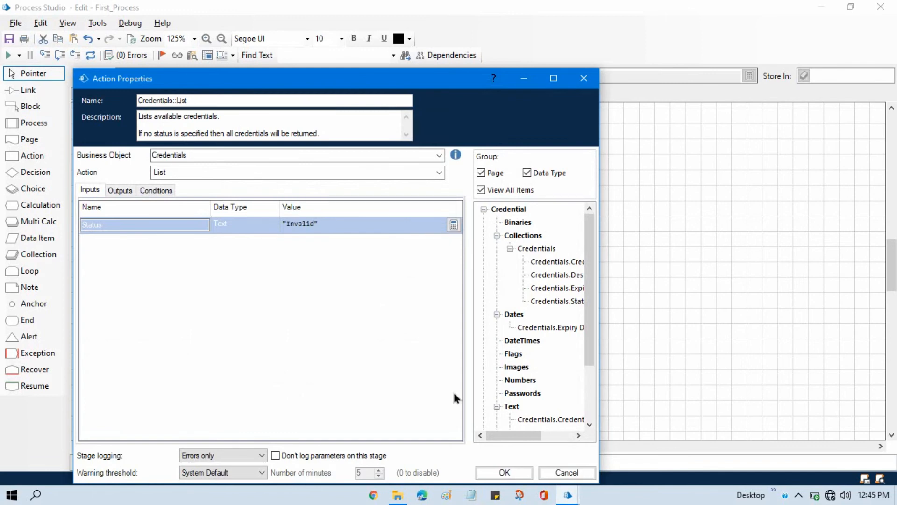
{"action": "left_click", "coordinate": [503, 472]}
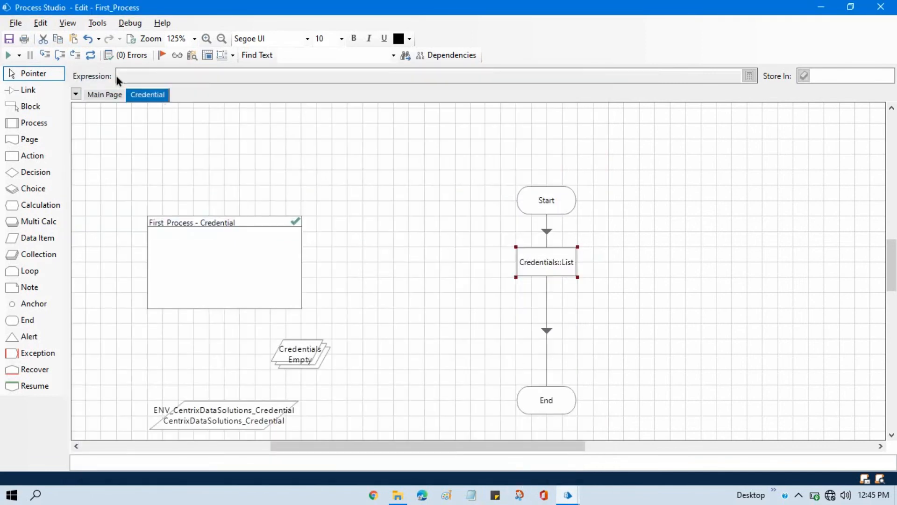
- Run the page from Start and check the Credentials collection's values
{"action": "right_click", "coordinate": [545, 200]}
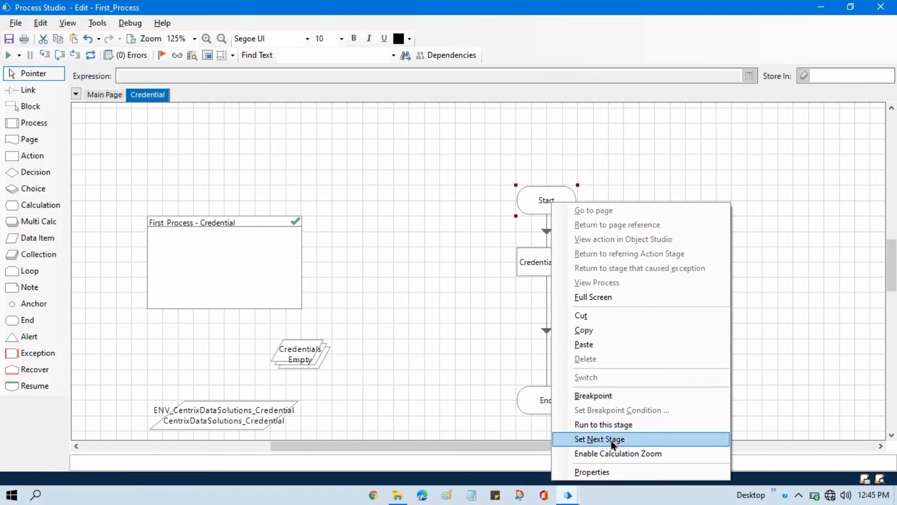
{"action": "left_click", "coordinate": [599, 438]}
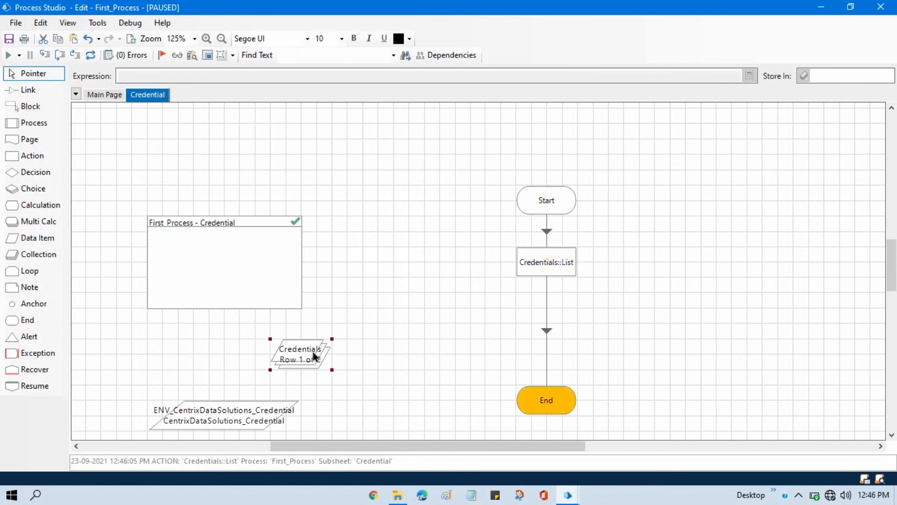
{"action": "mouse_move", "coordinate": [334, 176]}
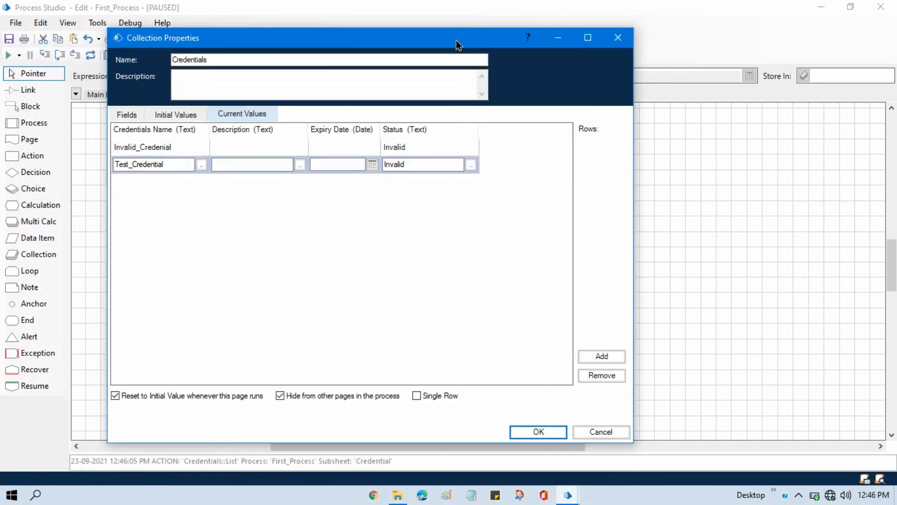
{"action": "left_click", "coordinate": [537, 432]}
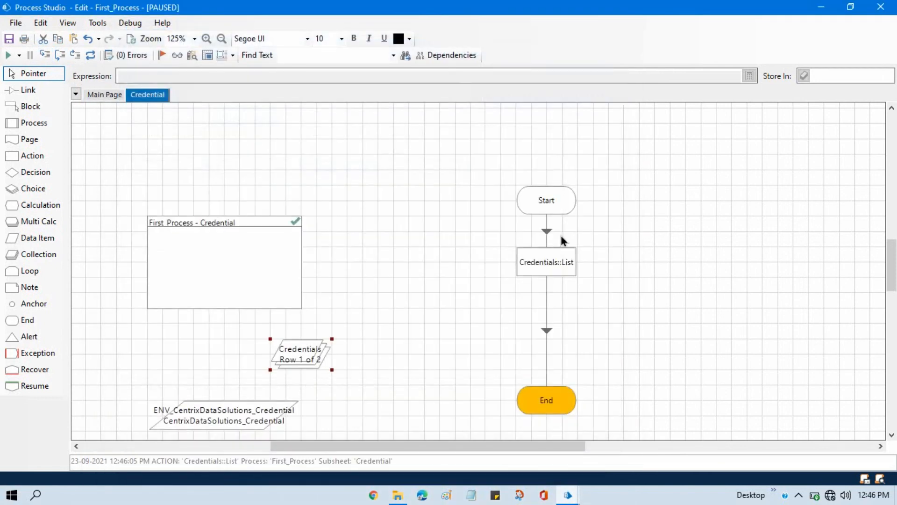